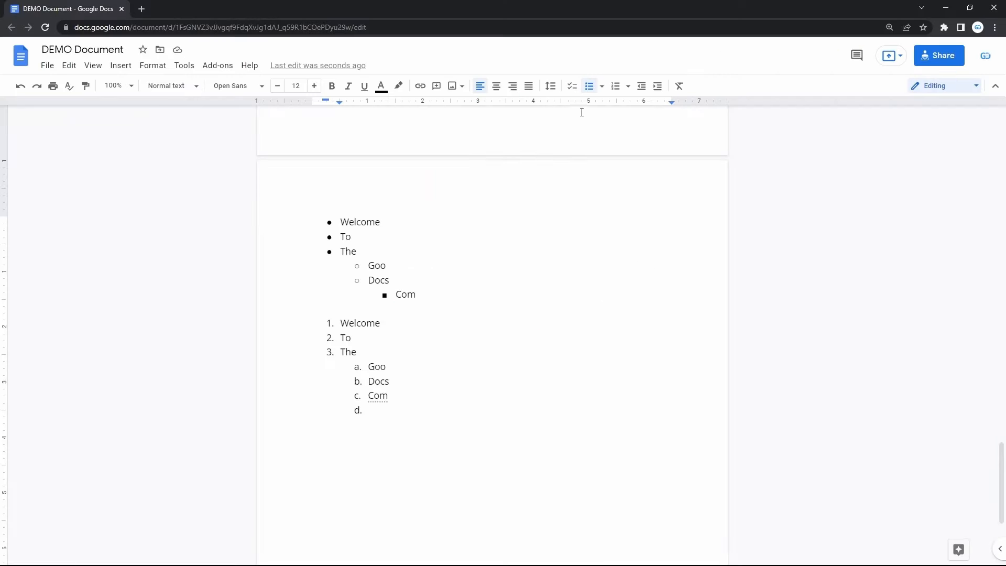
{"action": "mouse_move", "coordinate": [589, 86]}
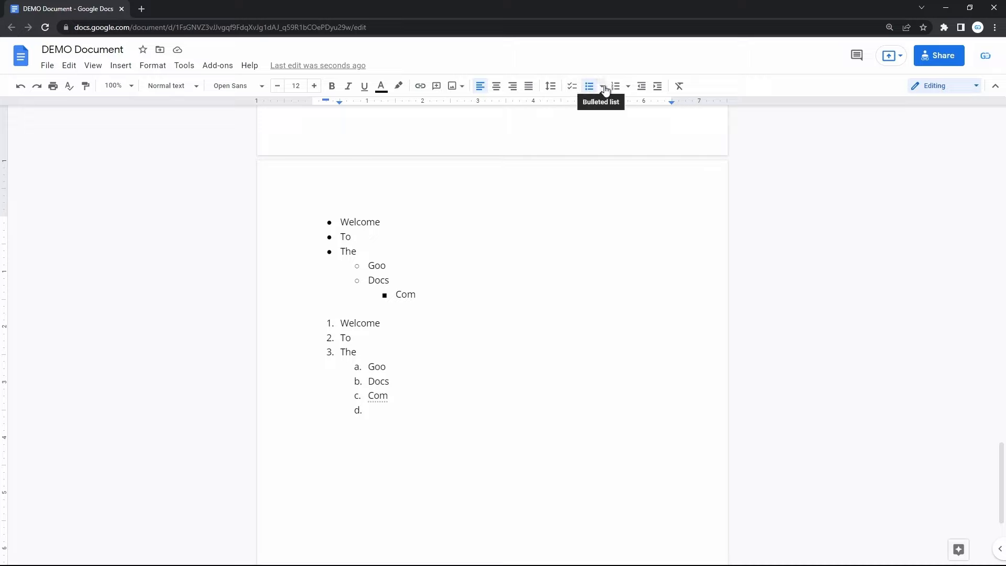
{"action": "mouse_move", "coordinate": [432, 170]}
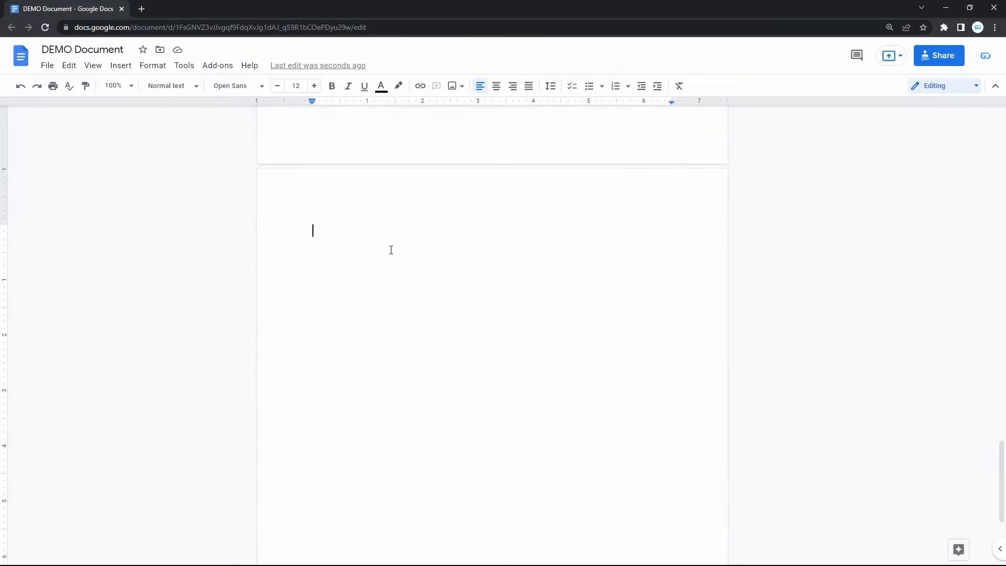
{"action": "mouse_move", "coordinate": [589, 86]}
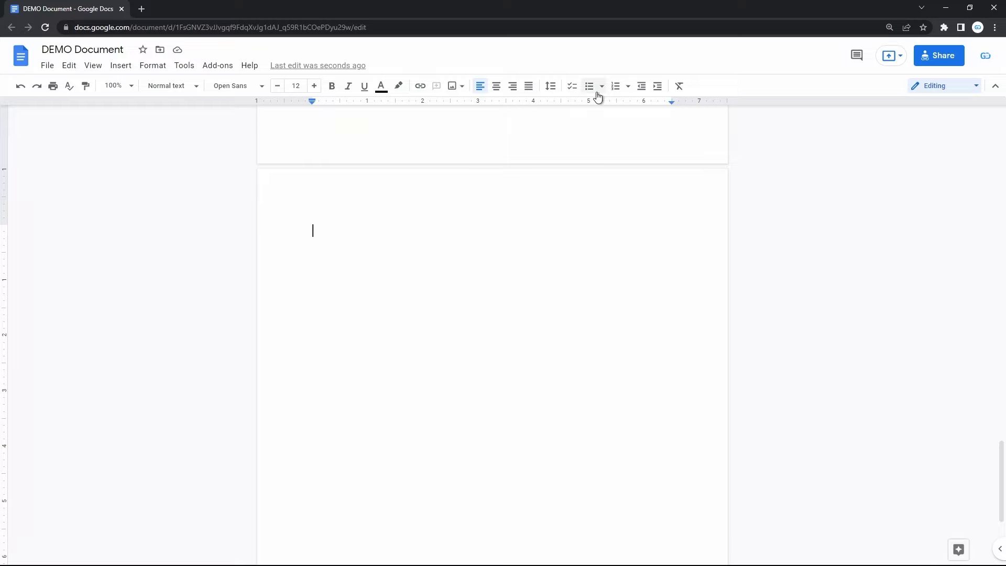
{"action": "mouse_move", "coordinate": [589, 86]}
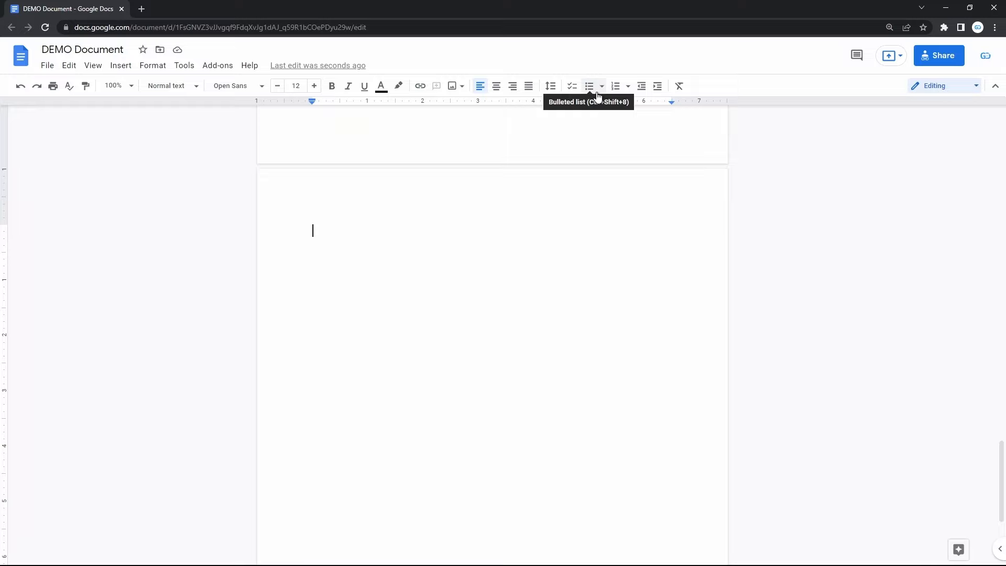
Begin a bulleted list whose first item reads 'Text', with an empty bullet below.
{"action": "left_click", "coordinate": [588, 85]}
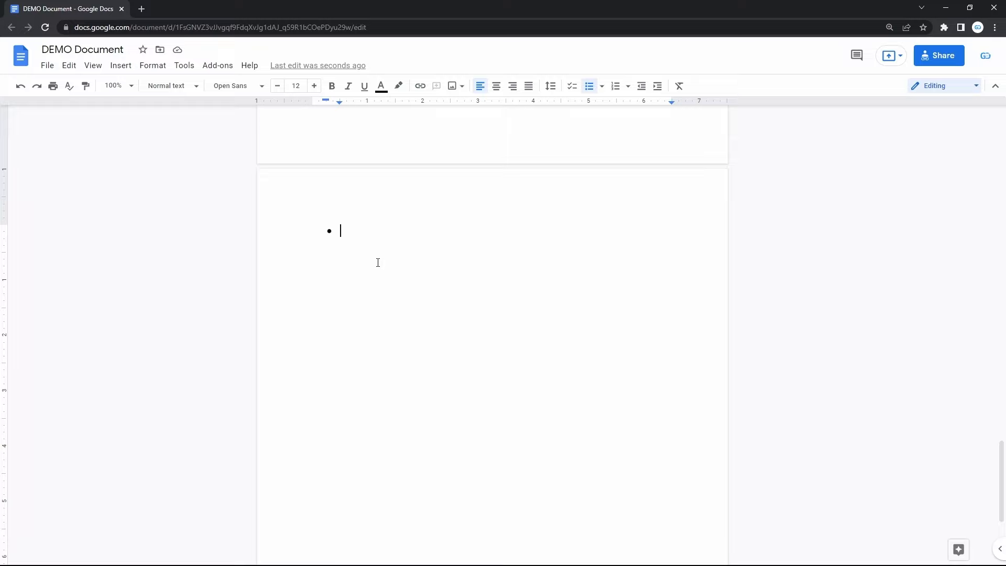
{"action": "type", "text": "Text"}
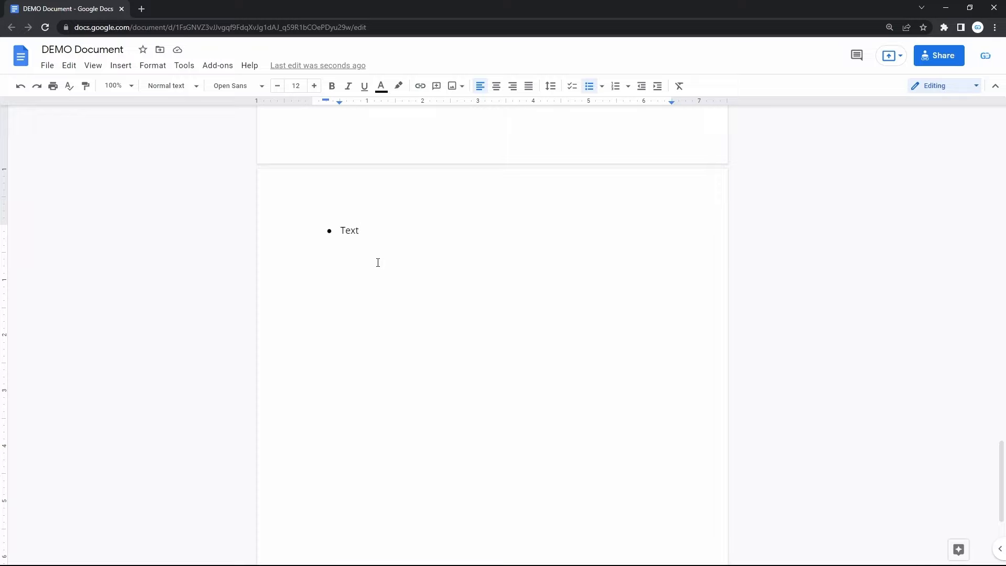
{"action": "key", "text": "enter"}
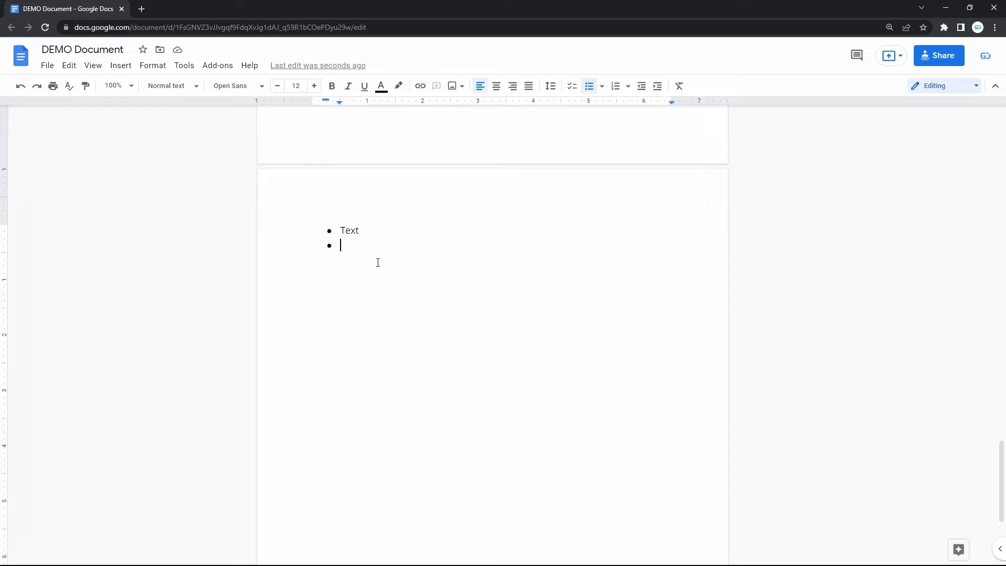
Indent two 'Text' sub-items under the first bullet and set the empty bullet's level.
{"action": "key", "text": "Tab"}
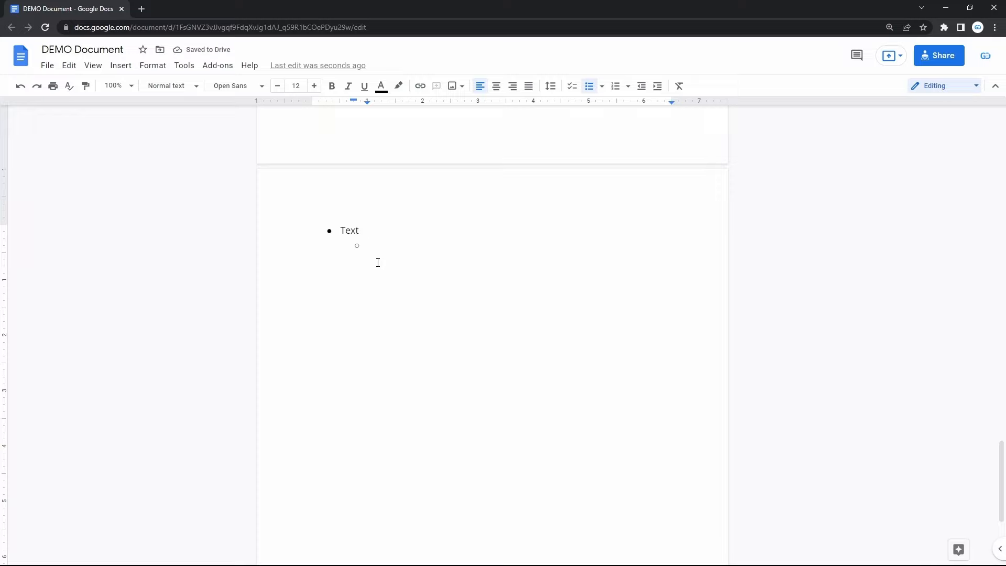
{"action": "type", "text": "Text"}
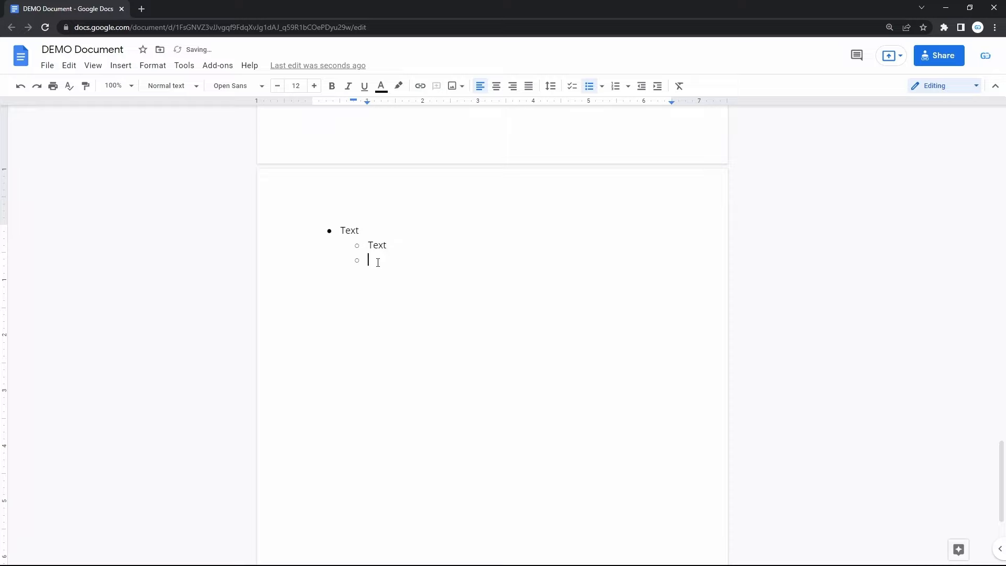
{"action": "type", "text": "Text"}
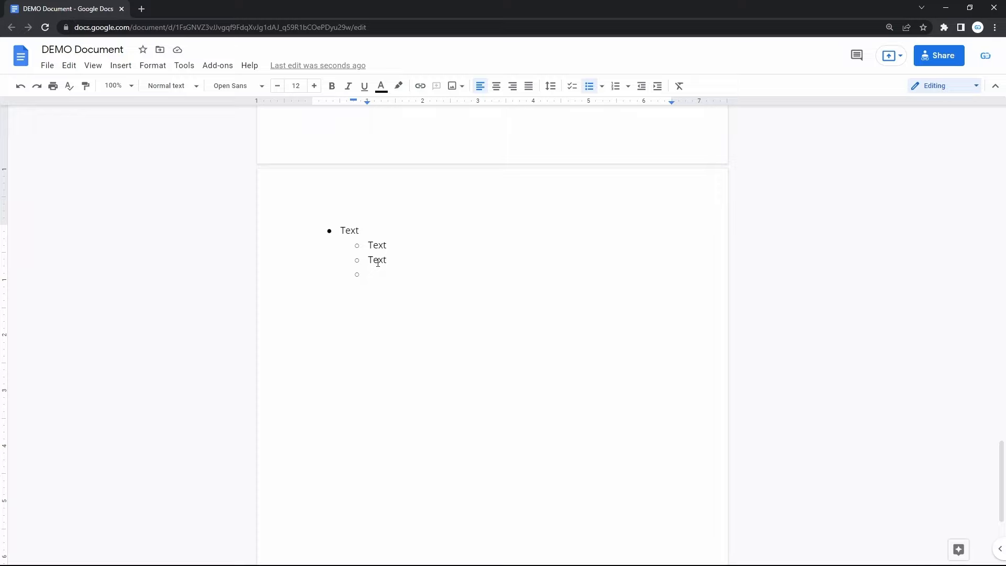
{"action": "key", "text": "Tab"}
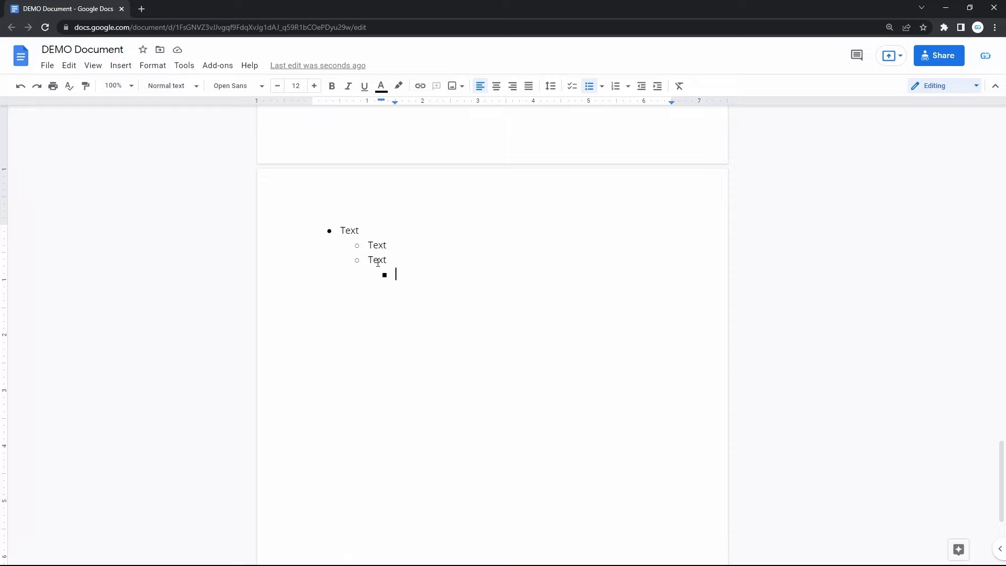
{"action": "key", "text": "shift+tab"}
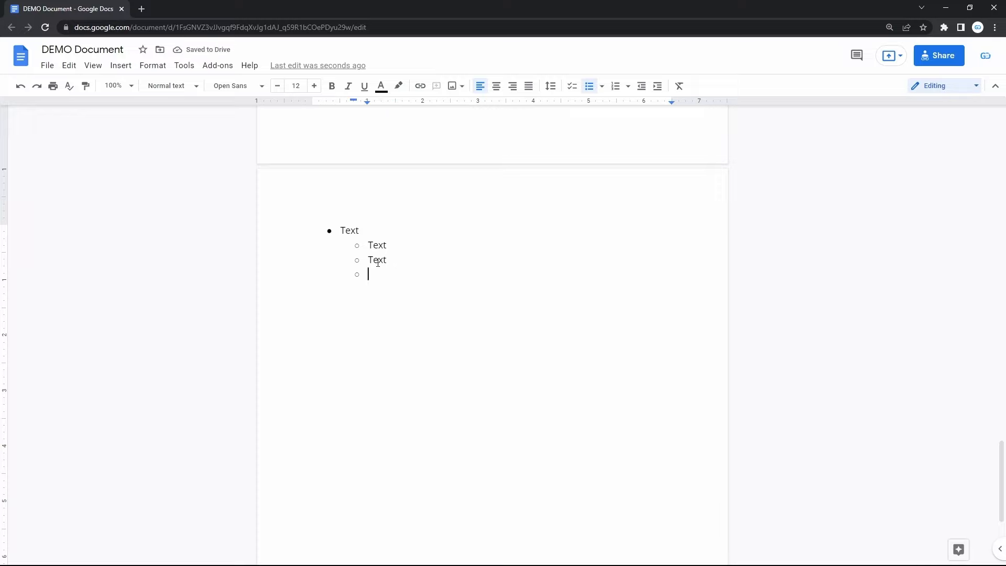
{"action": "key", "text": "shift+Tab"}
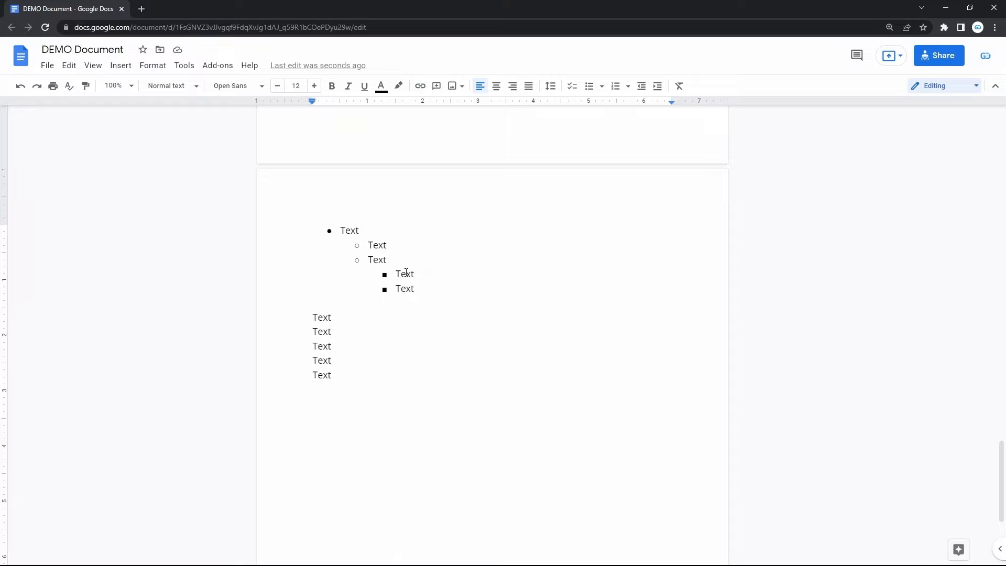
Select the five plain 'Text' lines below the nested list.
{"action": "left_click", "coordinate": [332, 360]}
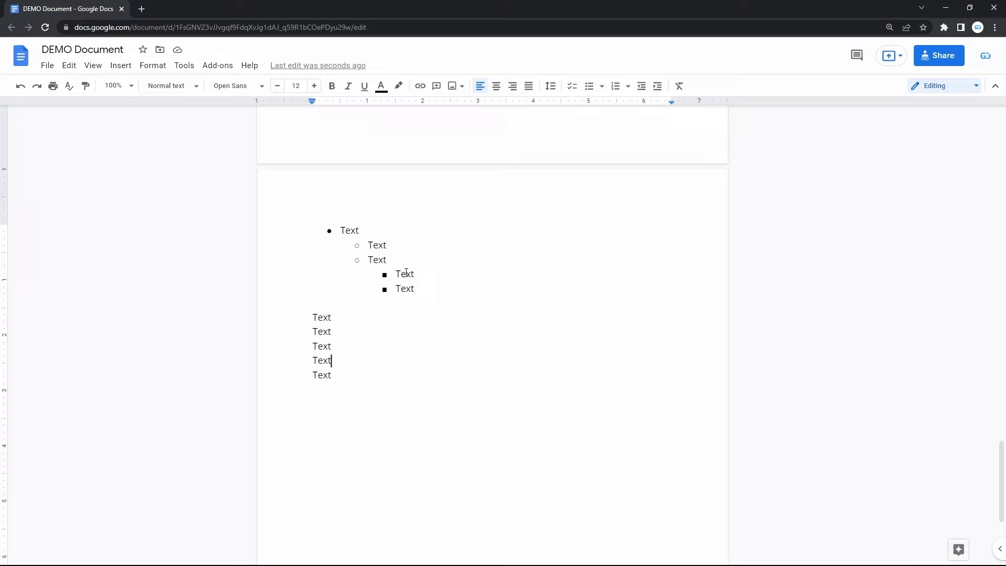
{"action": "left_click", "coordinate": [332, 375]}
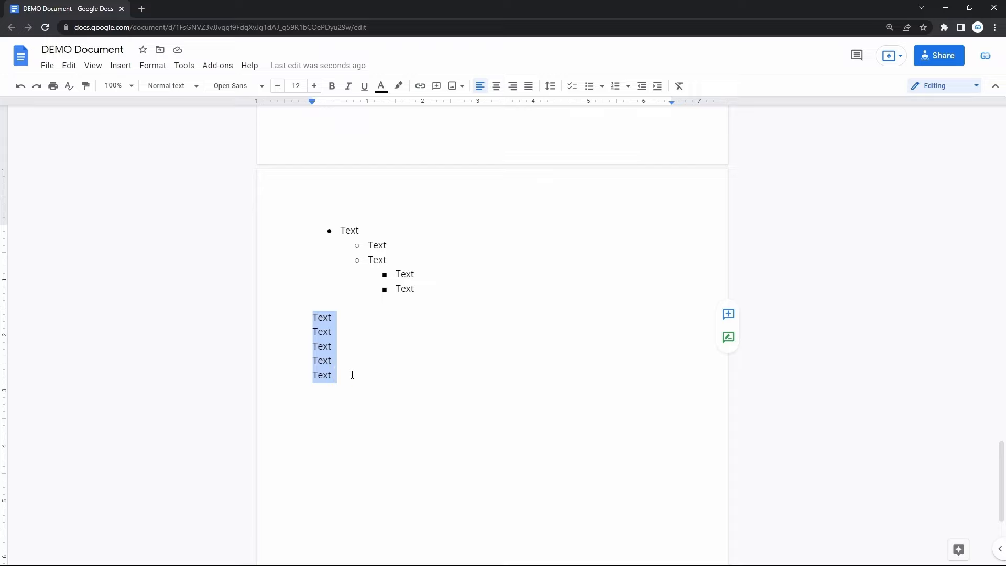
{"action": "mouse_move", "coordinate": [152, 65]}
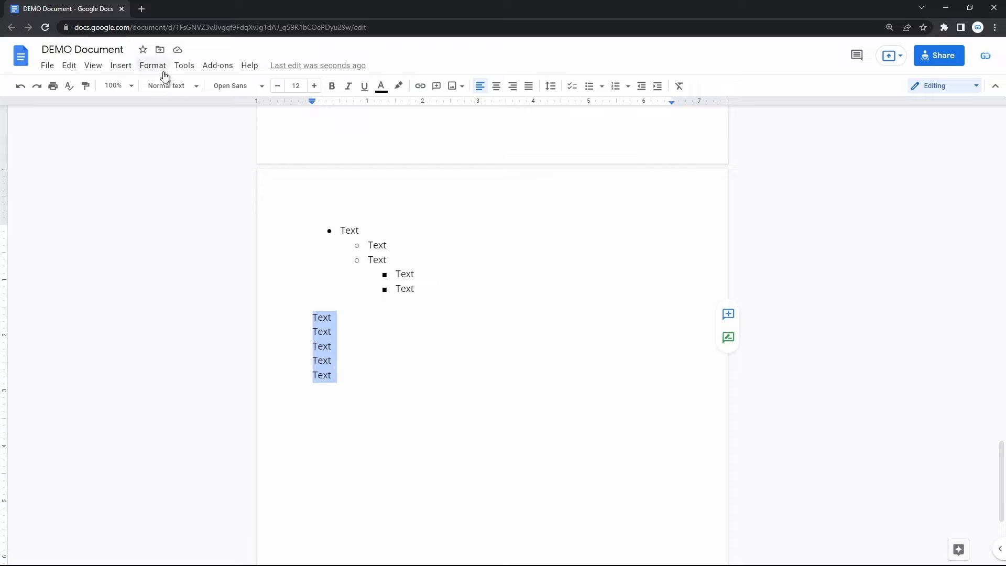
Apply the first round-bullet preset to the selected lines via Format > Bullets & numbering.
{"action": "left_click", "coordinate": [152, 65]}
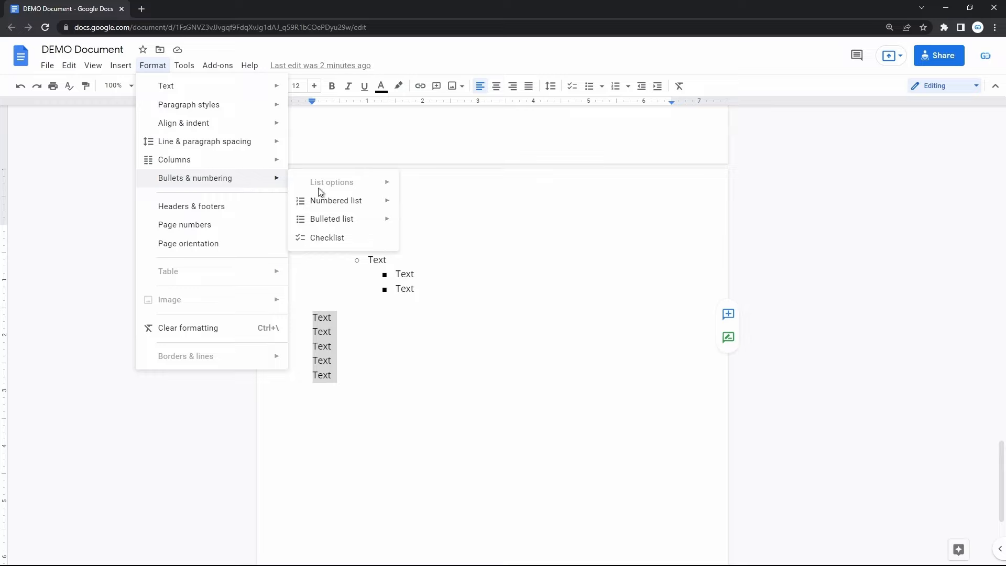
{"action": "mouse_move", "coordinate": [330, 219]}
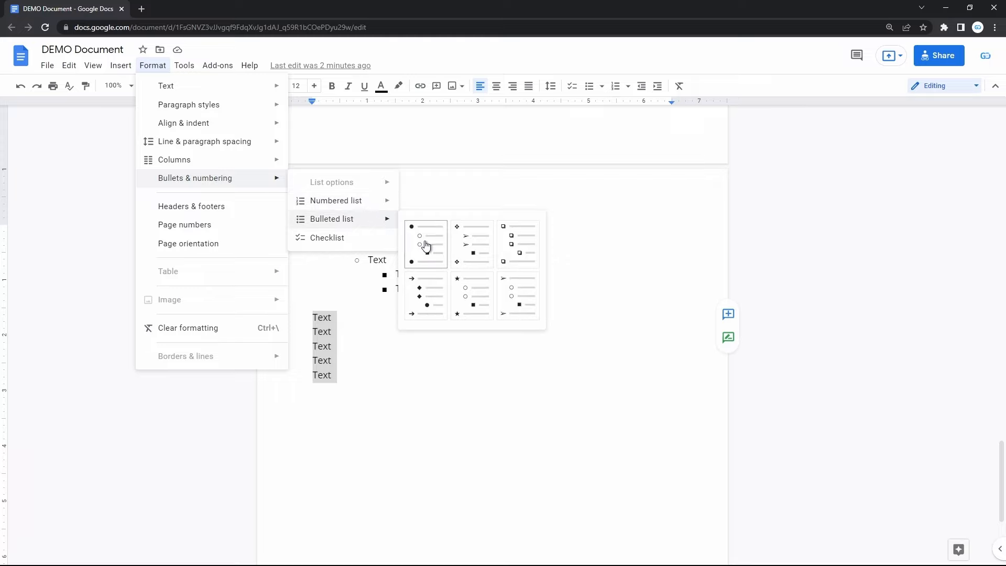
{"action": "left_click", "coordinate": [425, 242]}
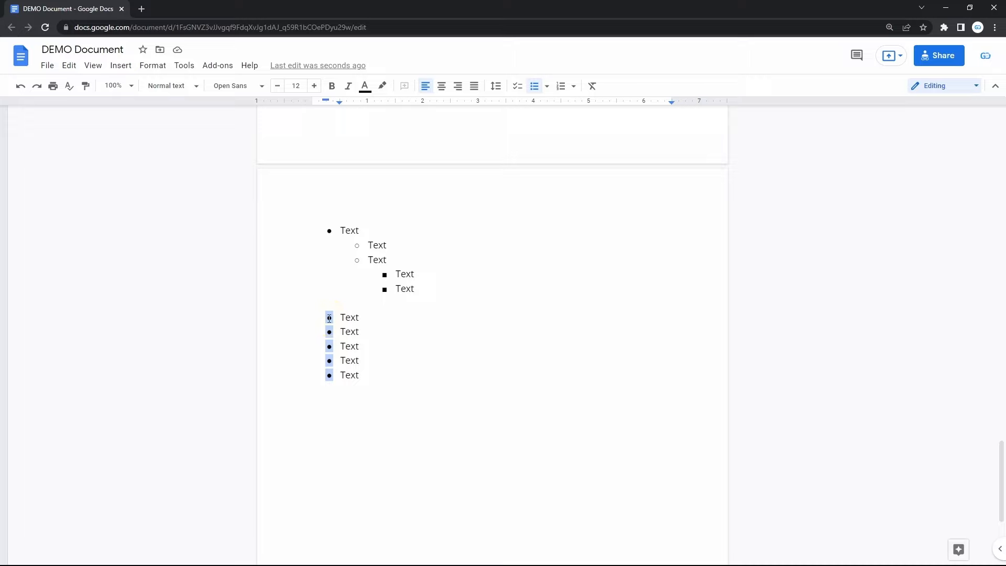
{"action": "mouse_move", "coordinate": [560, 89]}
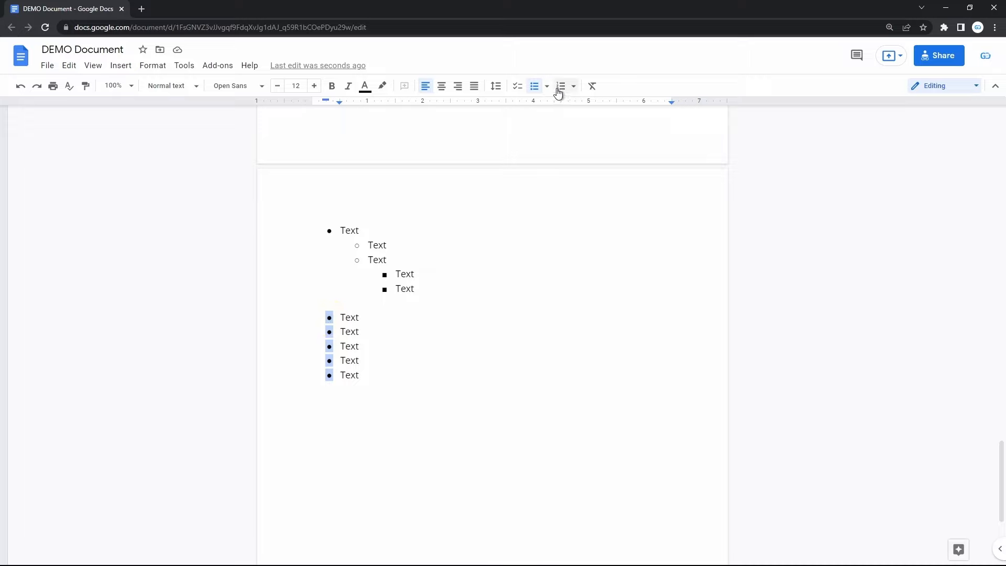
{"action": "mouse_move", "coordinate": [560, 86]}
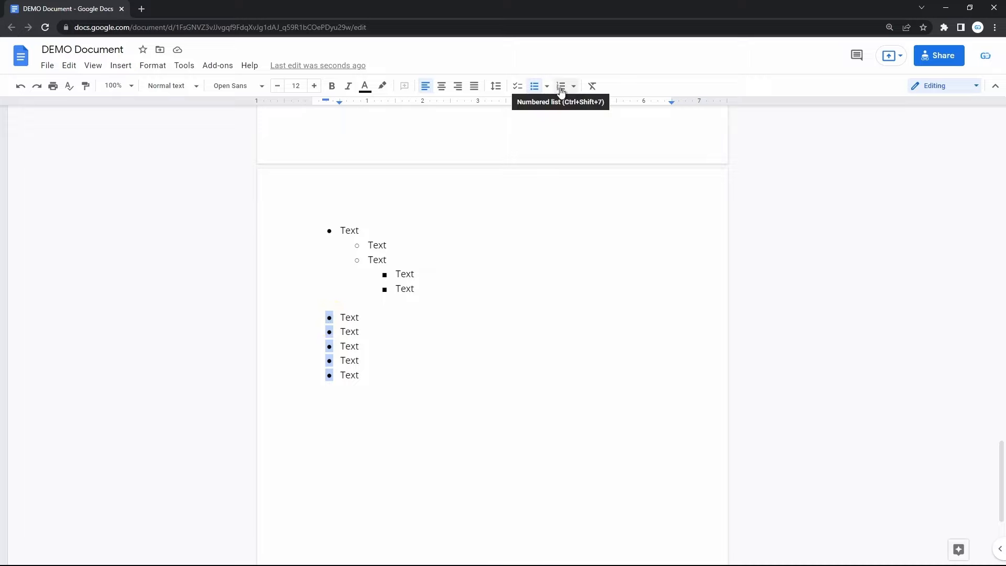
Switch the five bulleted 'Text' lines to a numbered list.
{"action": "left_click", "coordinate": [561, 86]}
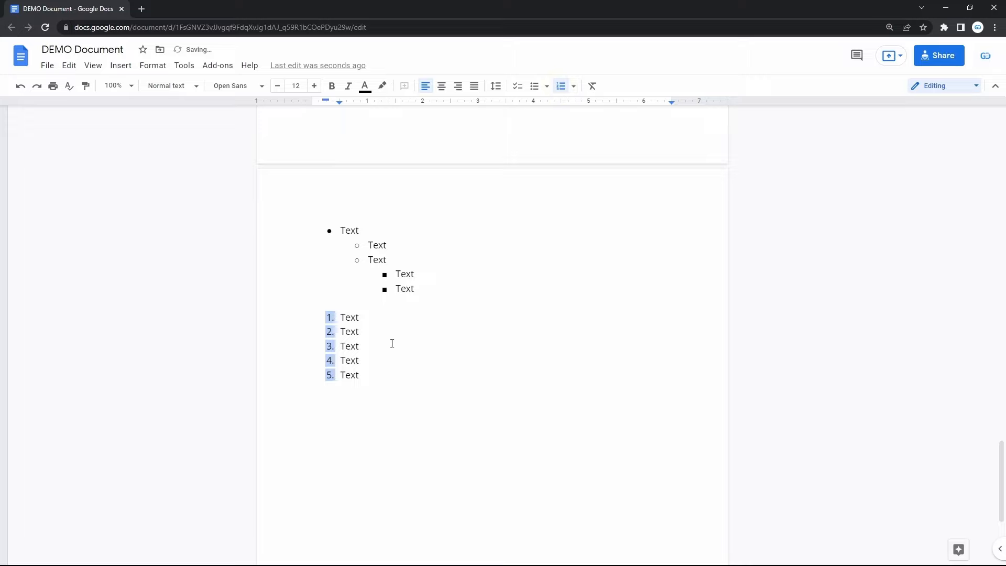
{"action": "left_click", "coordinate": [360, 374]}
{"action": "type", "text": "Text"}
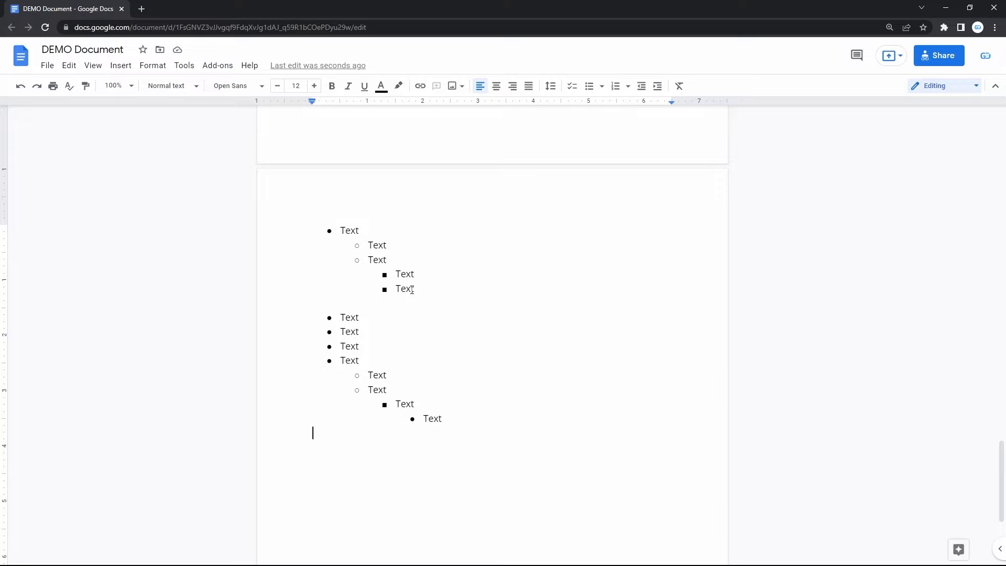
{"action": "mouse_move", "coordinate": [336, 318]}
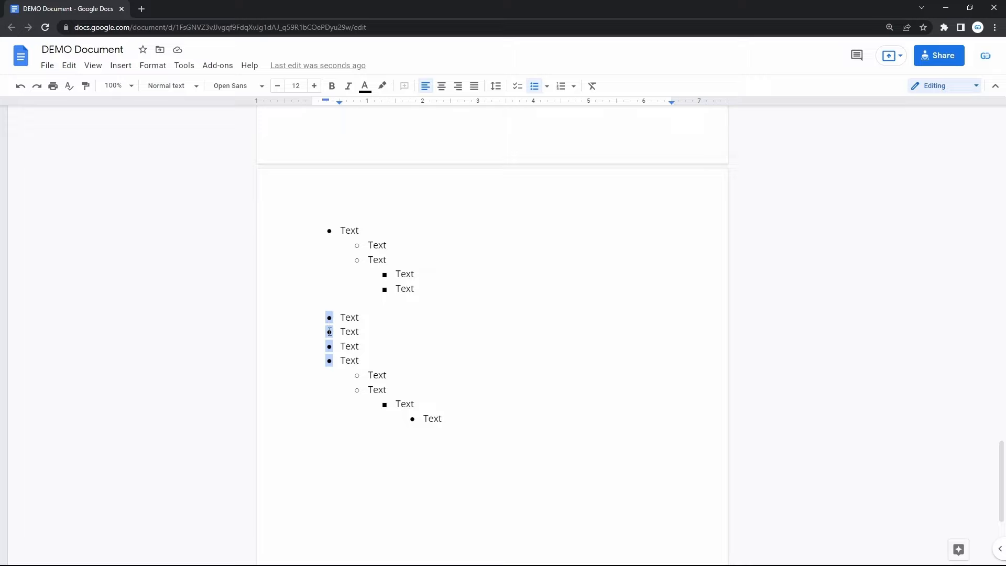
{"action": "mouse_move", "coordinate": [546, 89]}
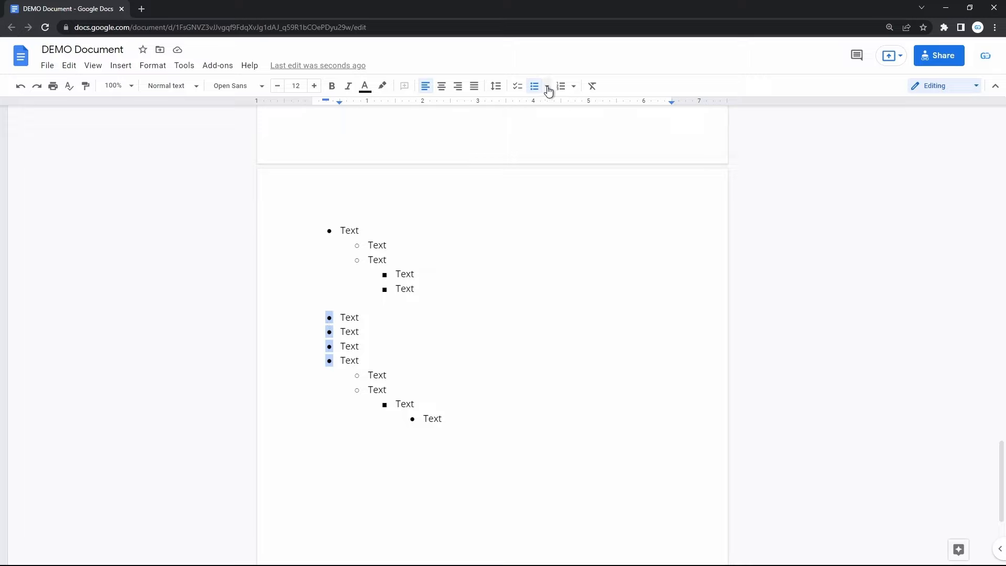
Apply the star bullet preset to the second list's four top-level items.
{"action": "left_click", "coordinate": [543, 86]}
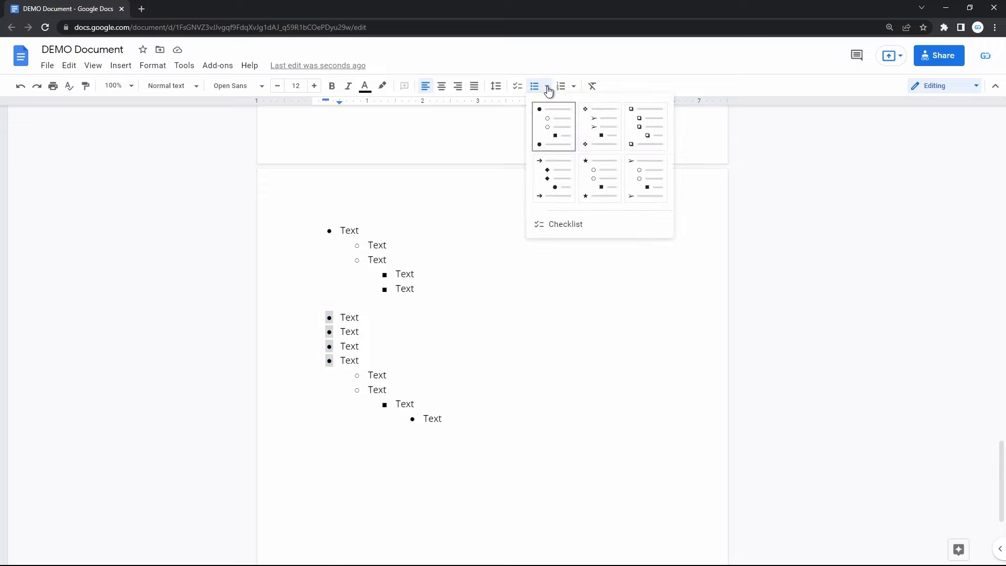
{"action": "mouse_move", "coordinate": [579, 151]}
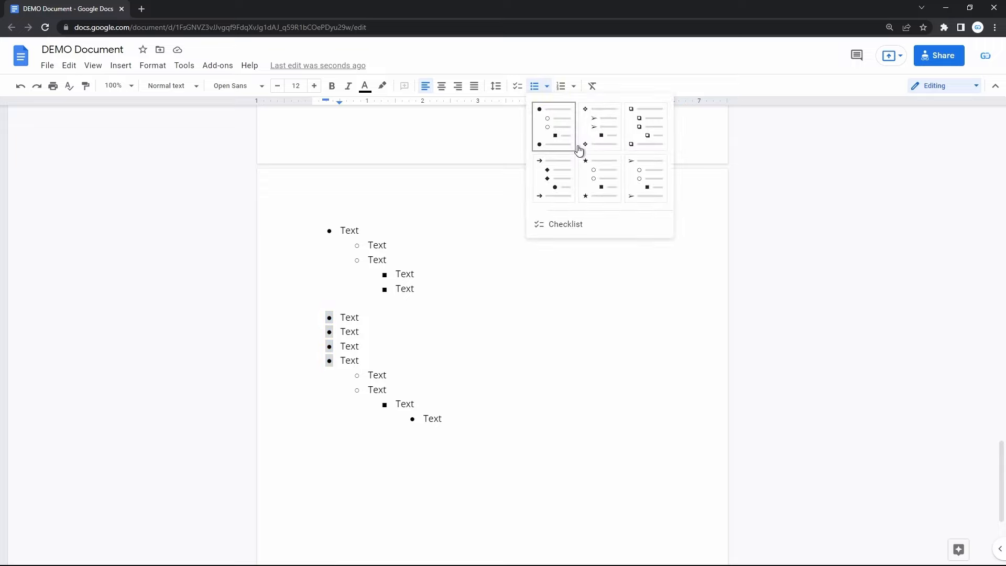
{"action": "left_click", "coordinate": [600, 178]}
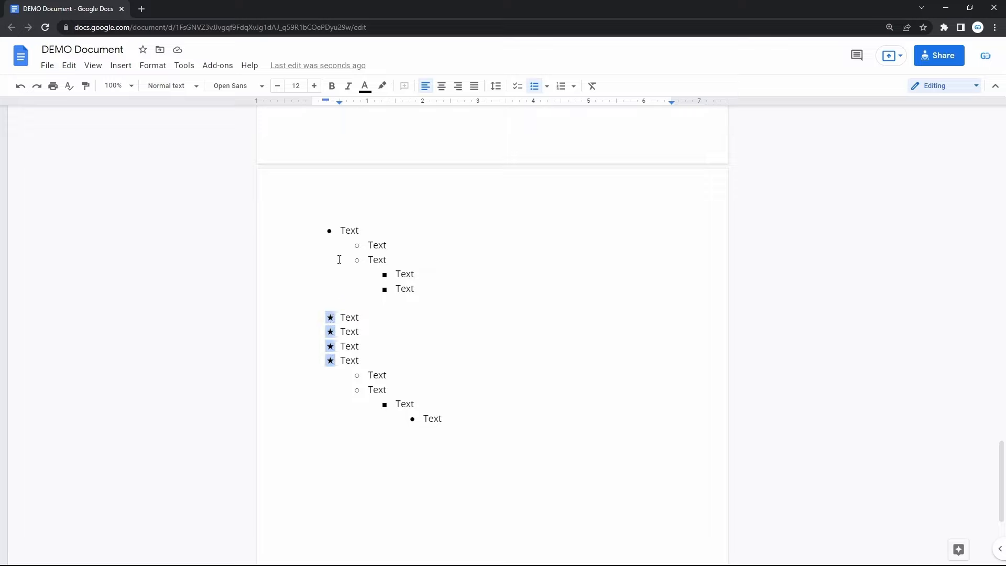
Color the four star bullets blue using Text color.
{"action": "left_click", "coordinate": [365, 86]}
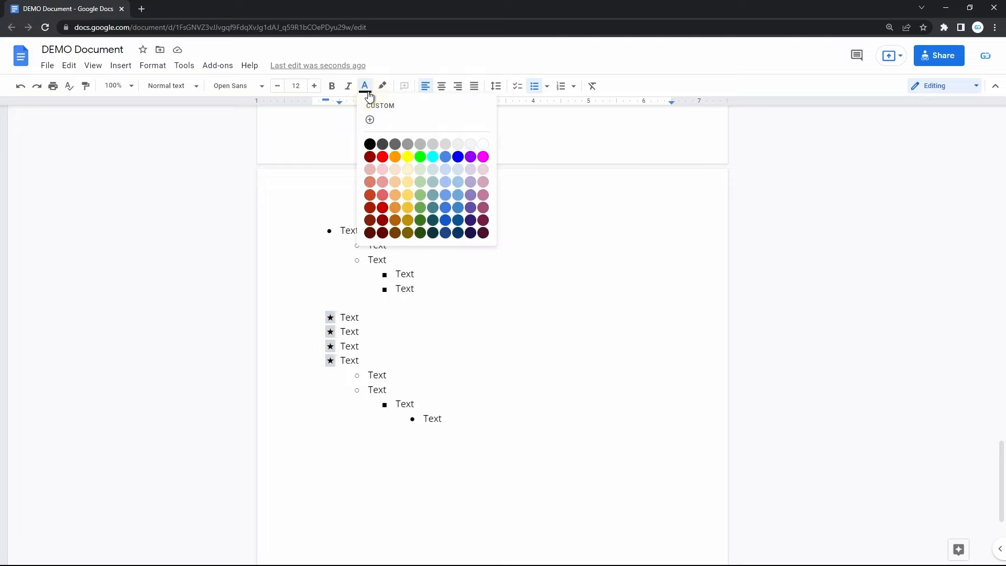
{"action": "mouse_move", "coordinate": [446, 143]}
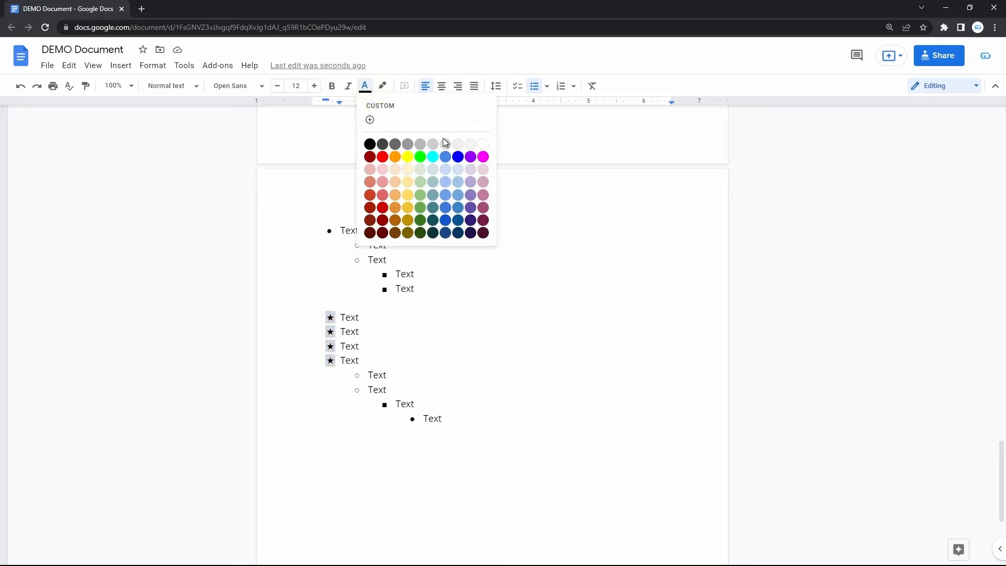
{"action": "left_click", "coordinate": [457, 156]}
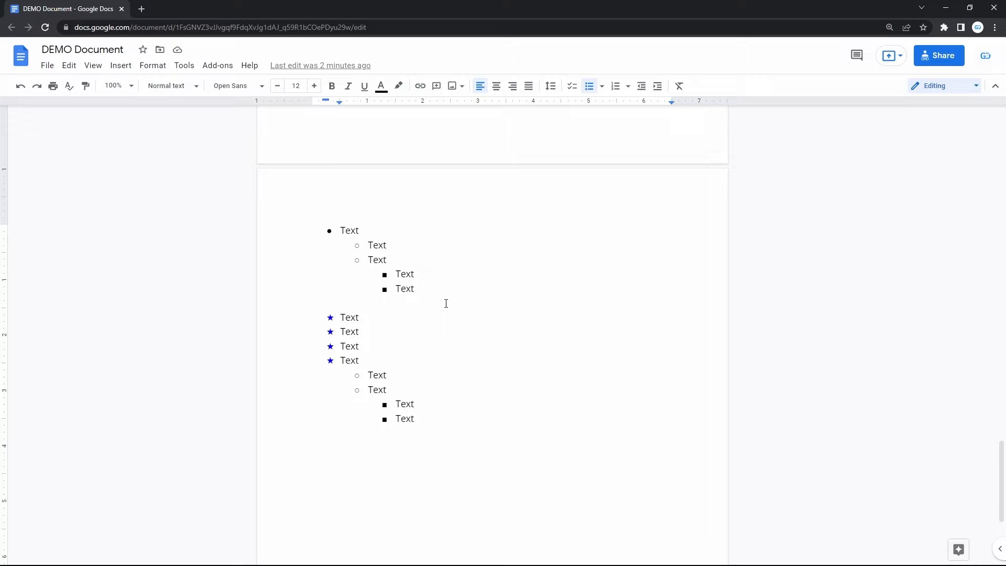
{"action": "mouse_move", "coordinate": [383, 320]}
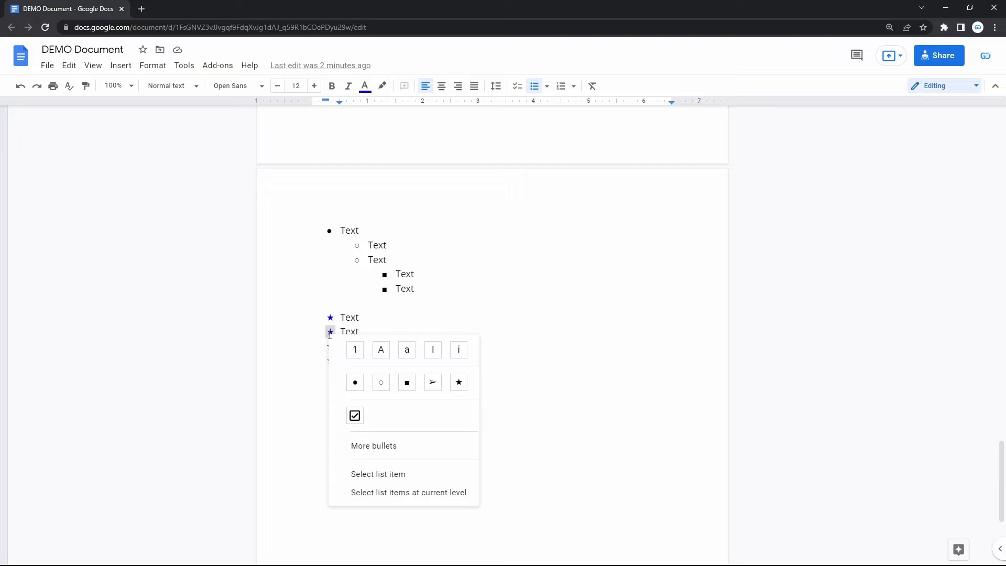
Open More bullets on the second star item to show Insert special characters.
{"action": "left_click", "coordinate": [374, 446]}
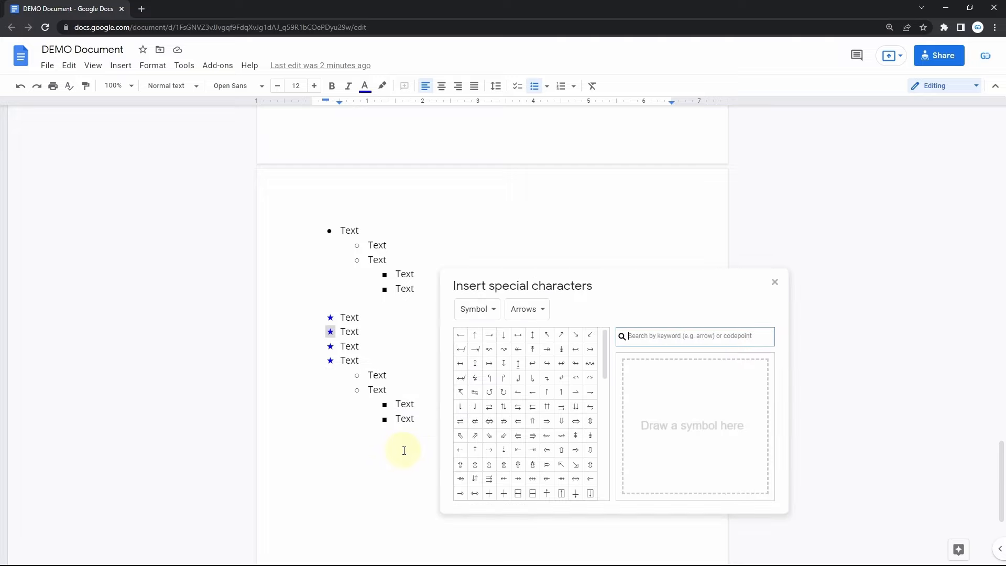
{"action": "mouse_move", "coordinate": [404, 451]}
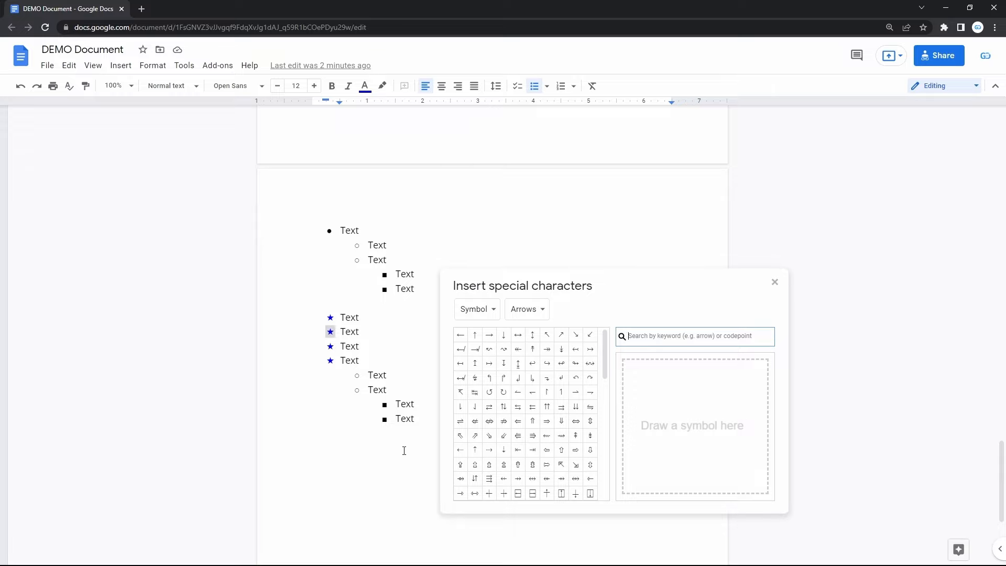
{"action": "mouse_move", "coordinate": [474, 350]}
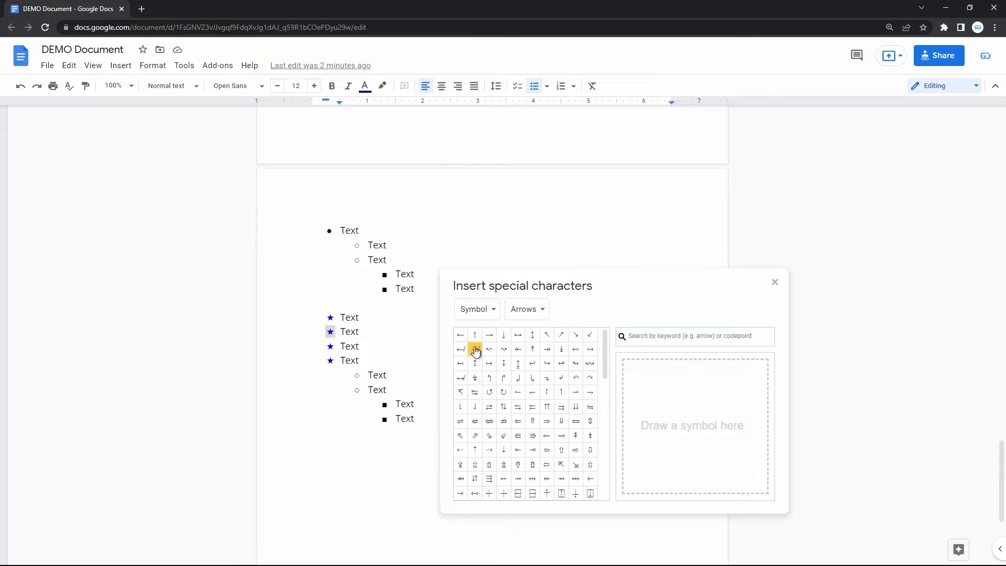
Switch the picker to Emoji and give items two, four and the first sub-item emoji bullets.
{"action": "left_click", "coordinate": [476, 309]}
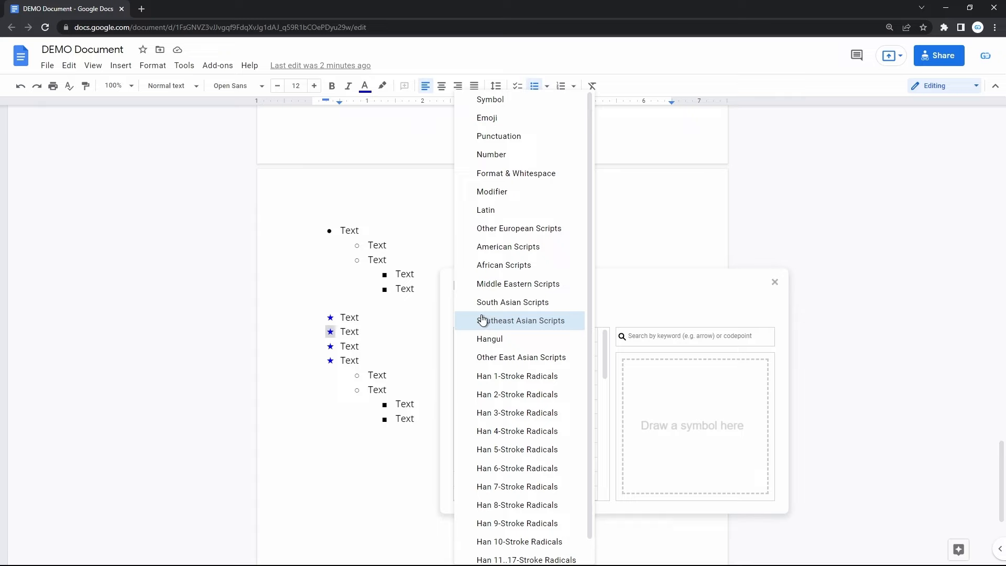
{"action": "mouse_move", "coordinate": [518, 118]}
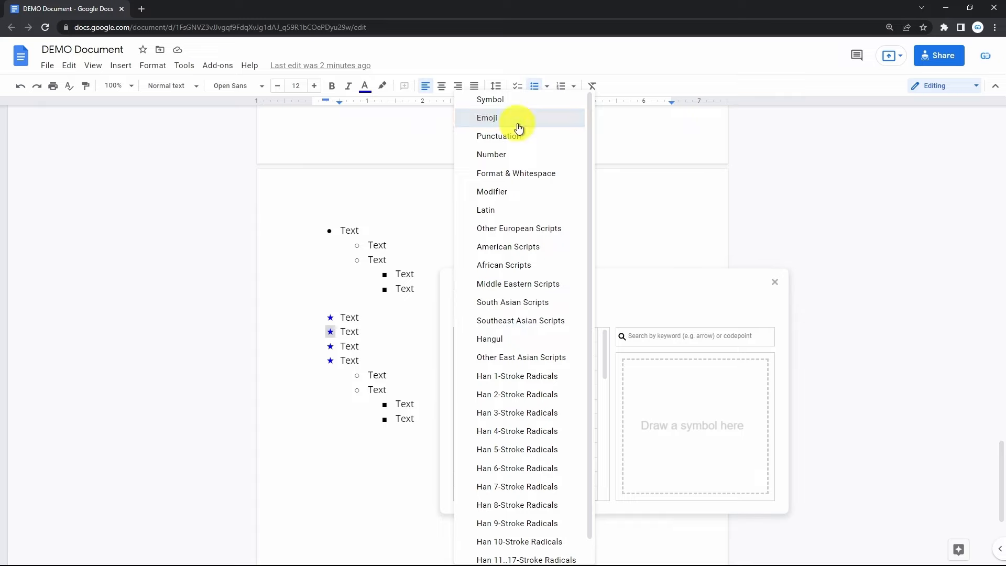
{"action": "left_click", "coordinate": [488, 117]}
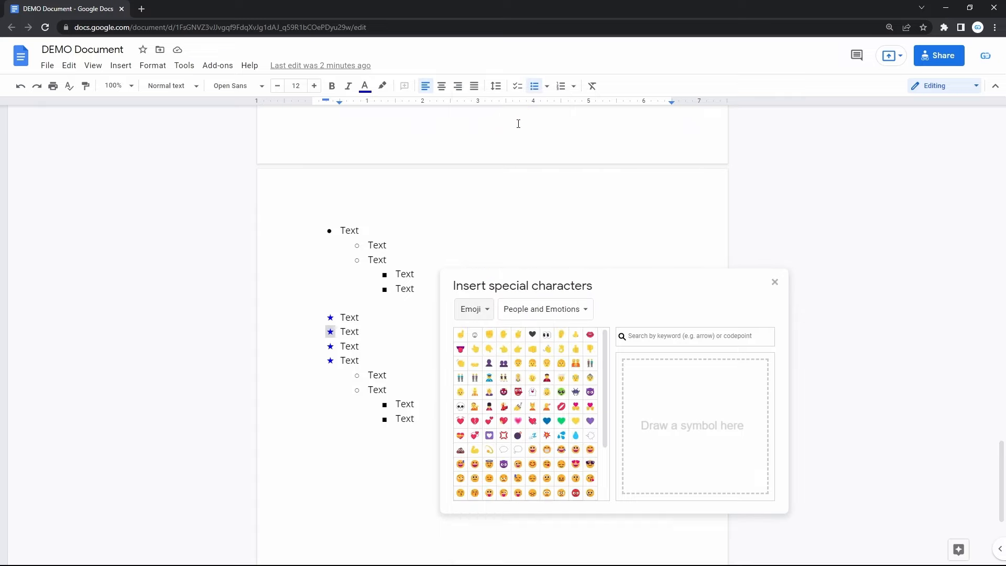
{"action": "mouse_move", "coordinate": [502, 435]}
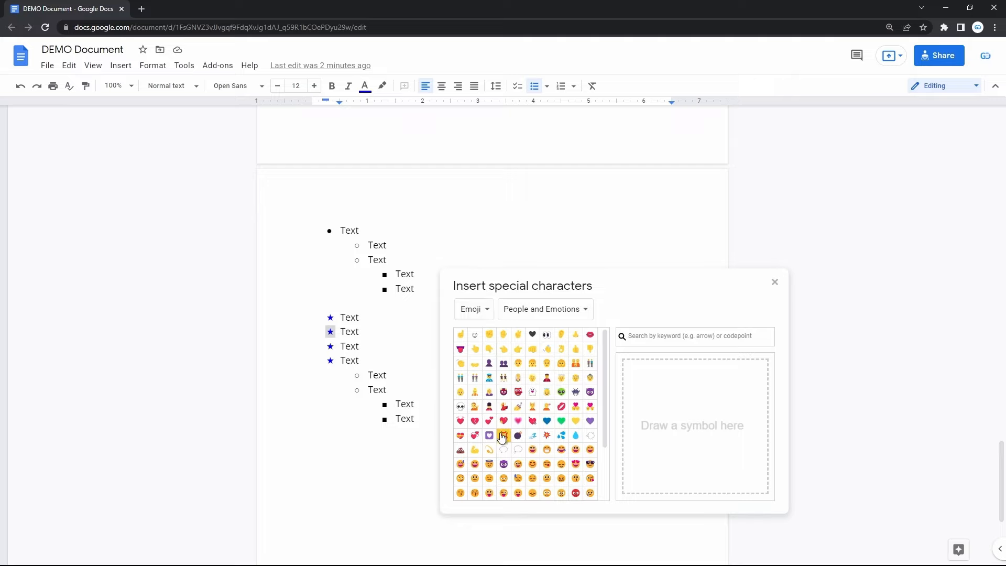
{"action": "left_click", "coordinate": [503, 435]}
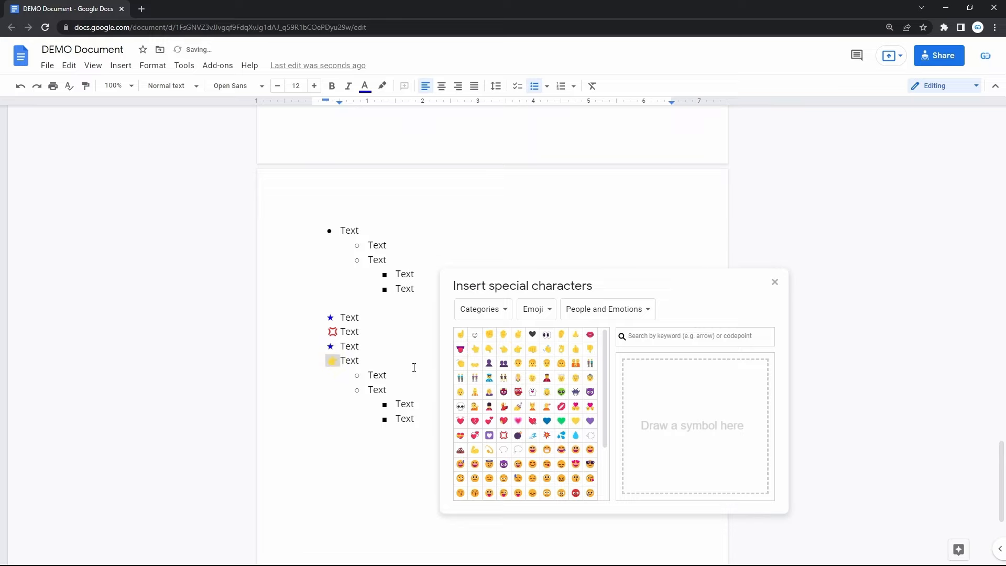
{"action": "left_click", "coordinate": [460, 406]}
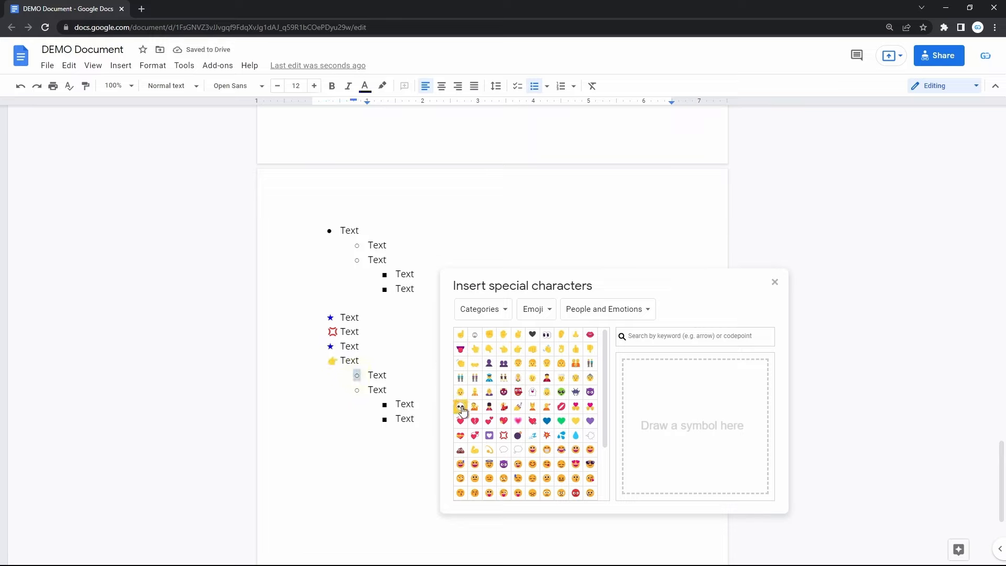
{"action": "left_click", "coordinate": [461, 407]}
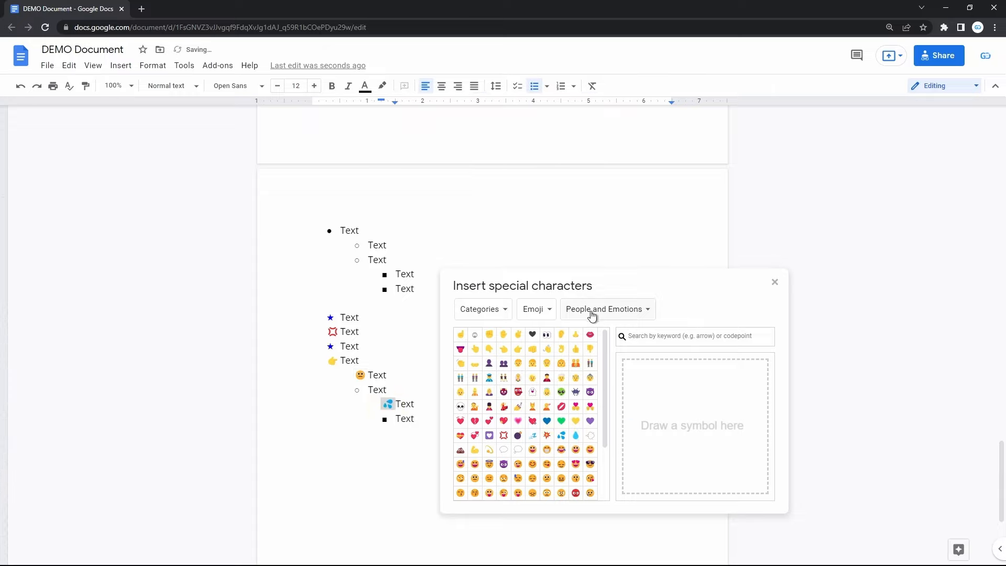
Change the emoji picker's subcategory to Objects.
{"action": "left_click", "coordinate": [607, 309]}
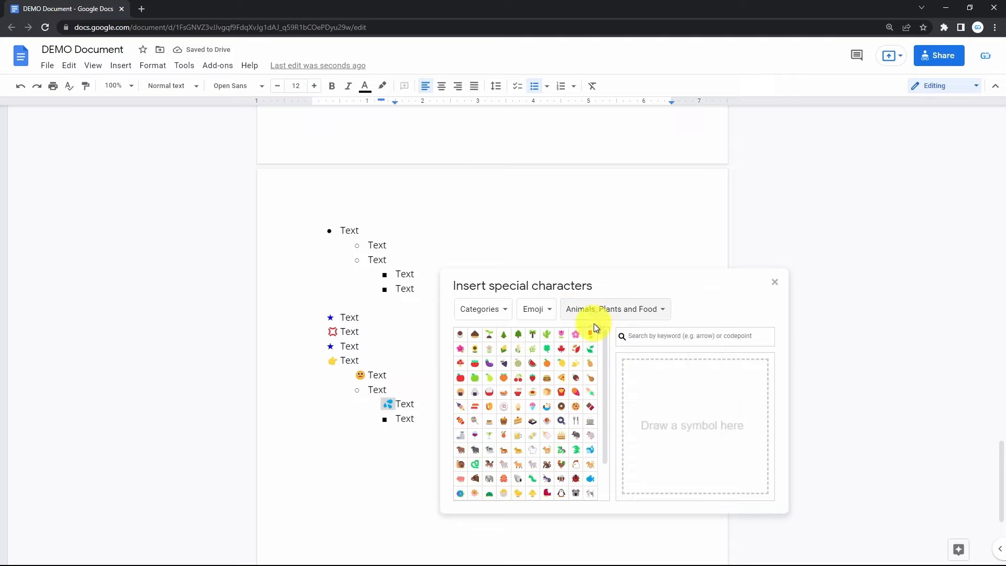
{"action": "left_click", "coordinate": [613, 309]}
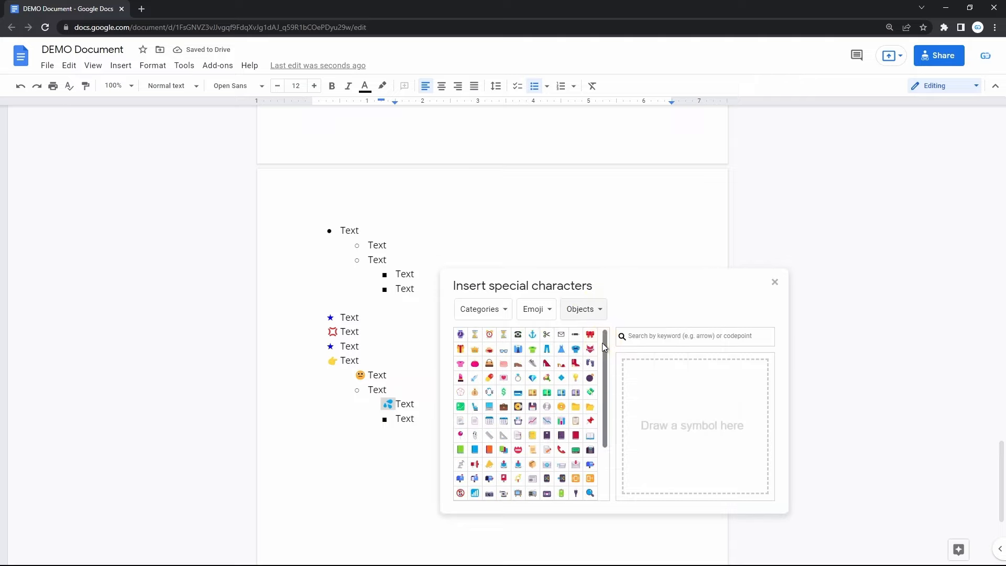